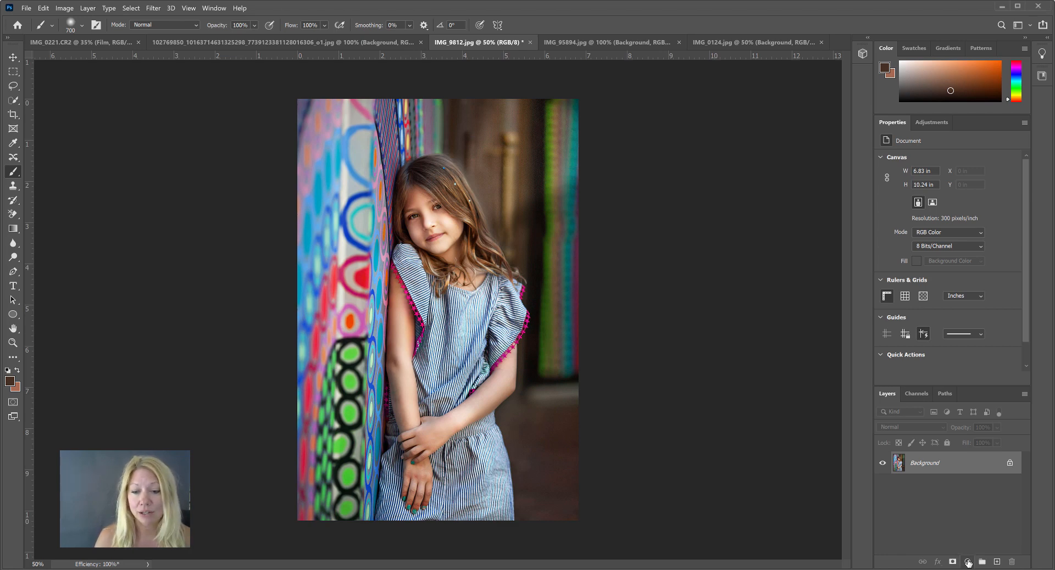
Add a Vibrance adjustment layer from the Layers panel's adjustment menu.
click(967, 561)
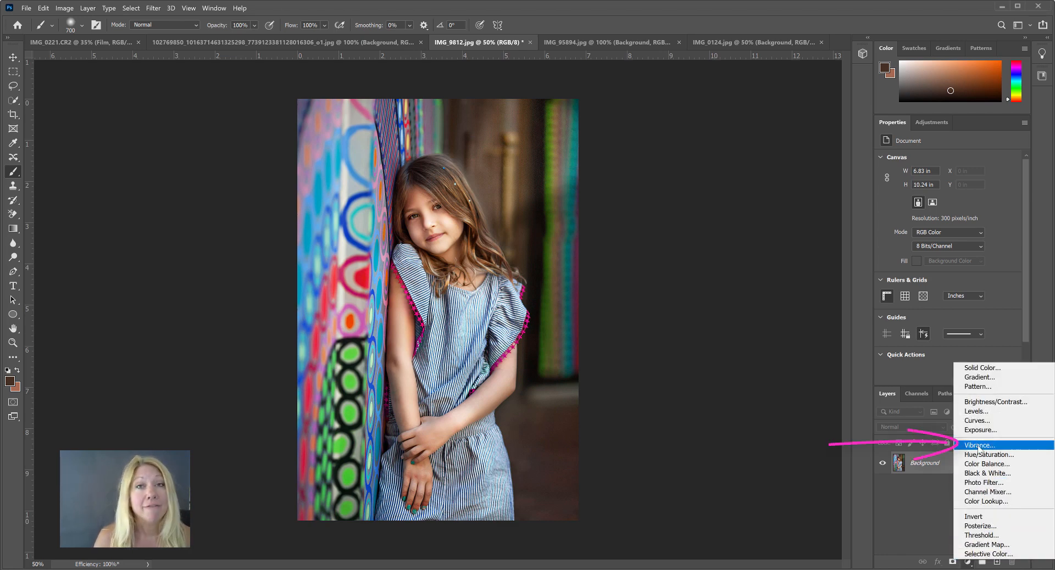
click(980, 445)
text(+23)
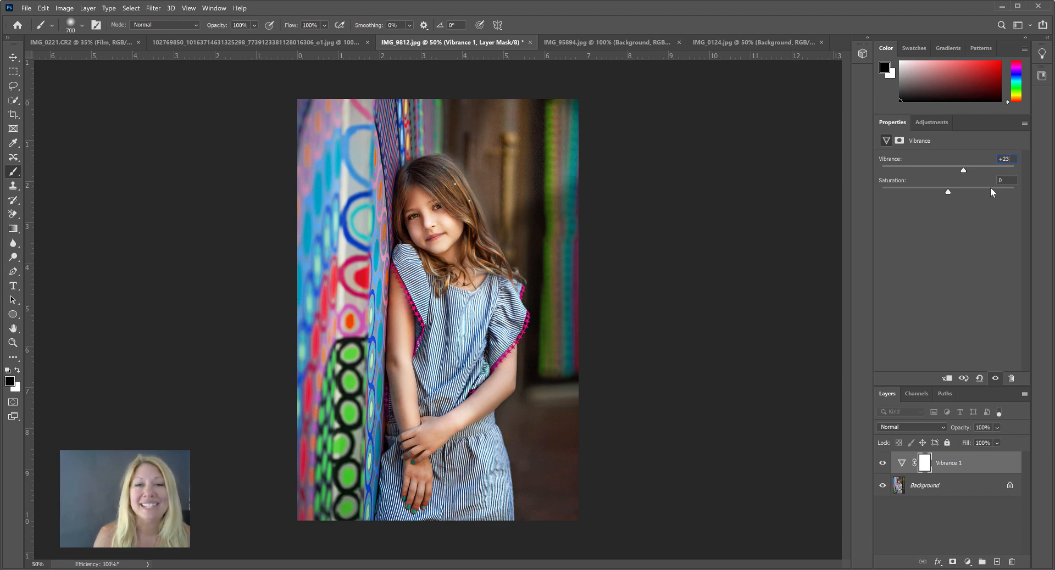
mouse_move(965, 172)
text(-2)
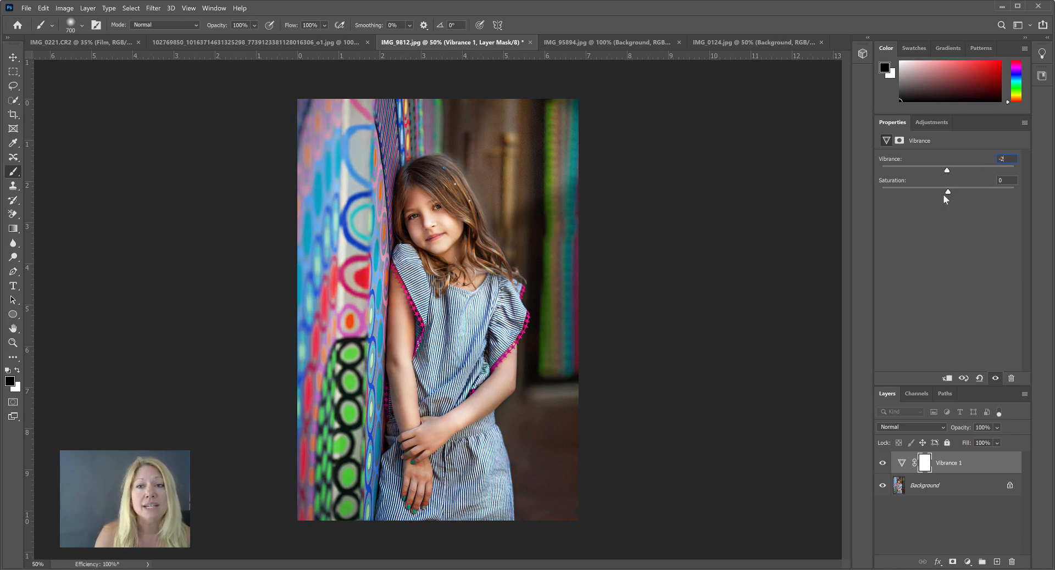
mouse_move(949, 195)
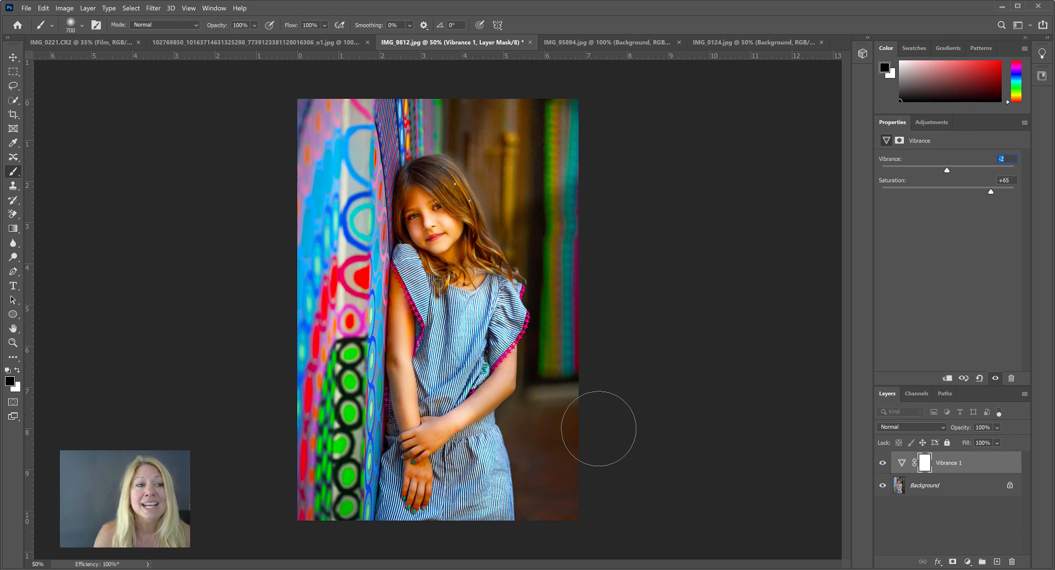
mouse_move(618, 412)
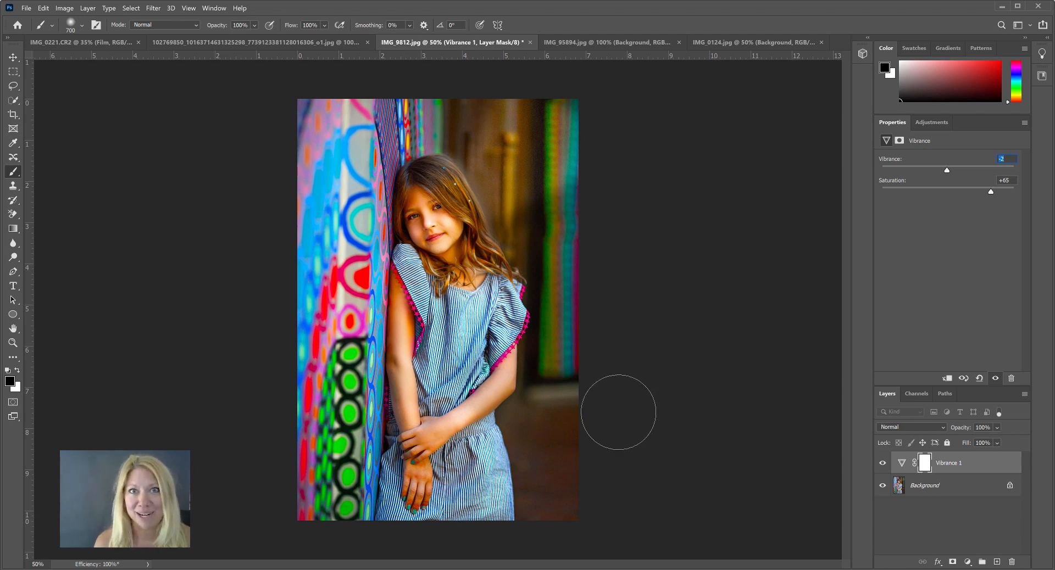
mouse_move(789, 231)
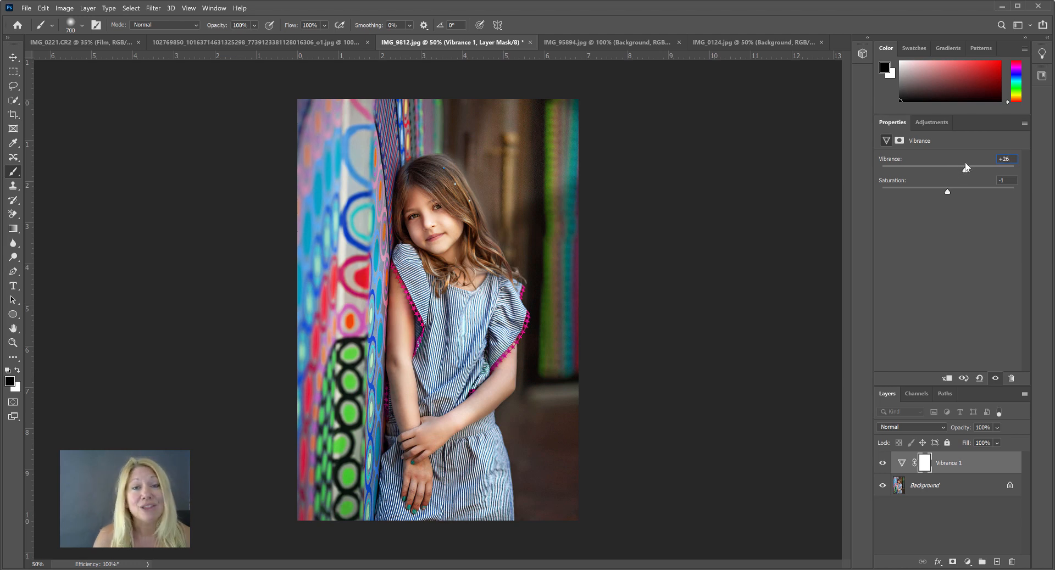
mouse_move(995, 178)
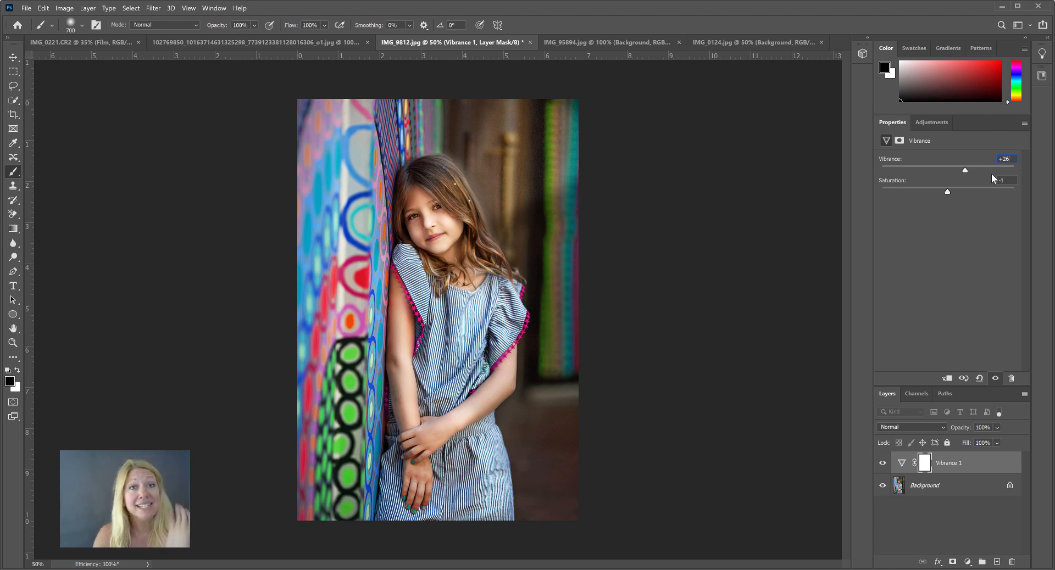
mouse_move(936, 319)
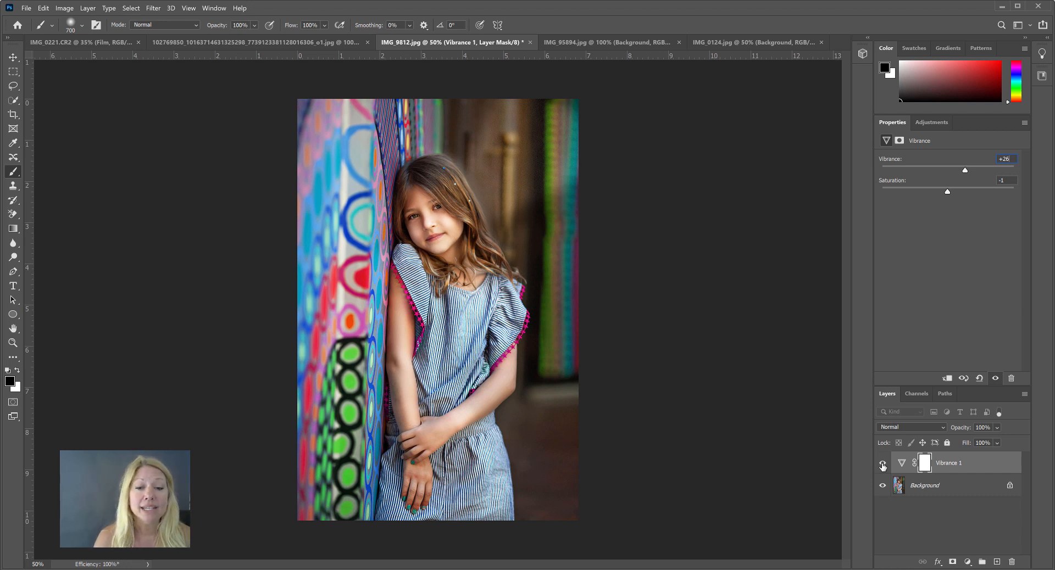
Hide the Vibrance 1 layer and add a Levels adjustment layer above it.
click(883, 465)
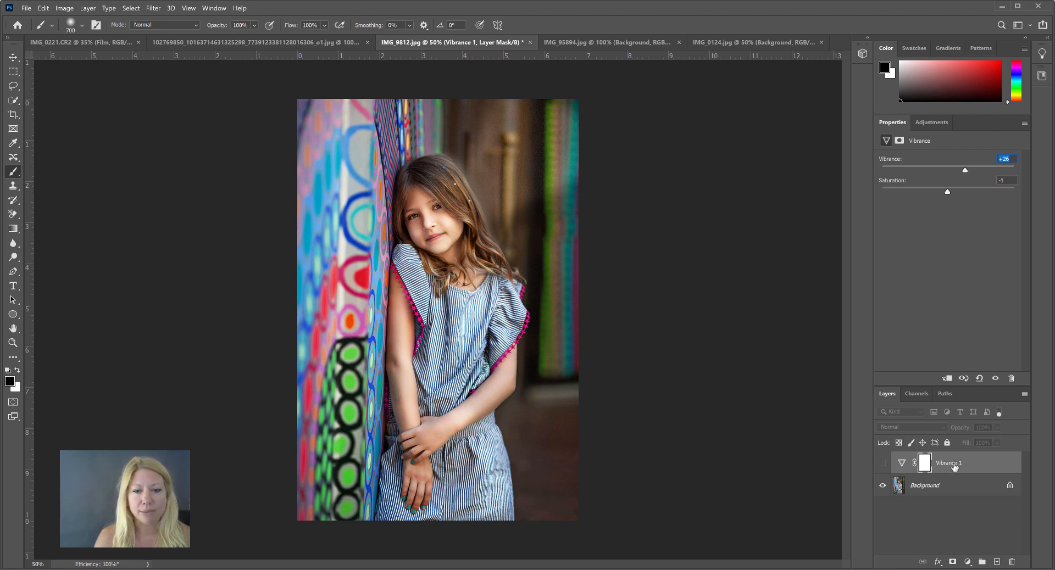
mouse_move(916, 483)
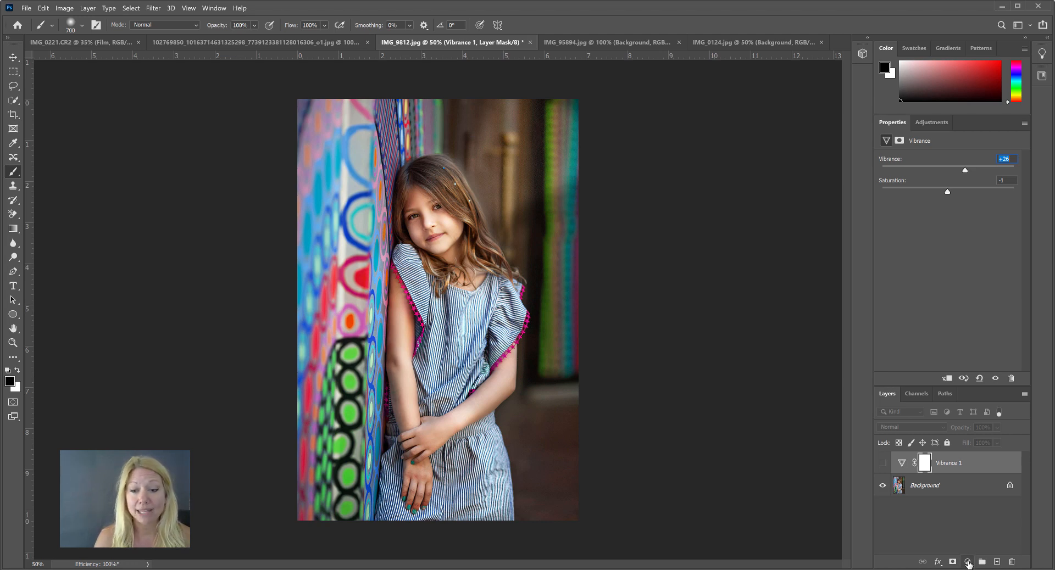
click(968, 562)
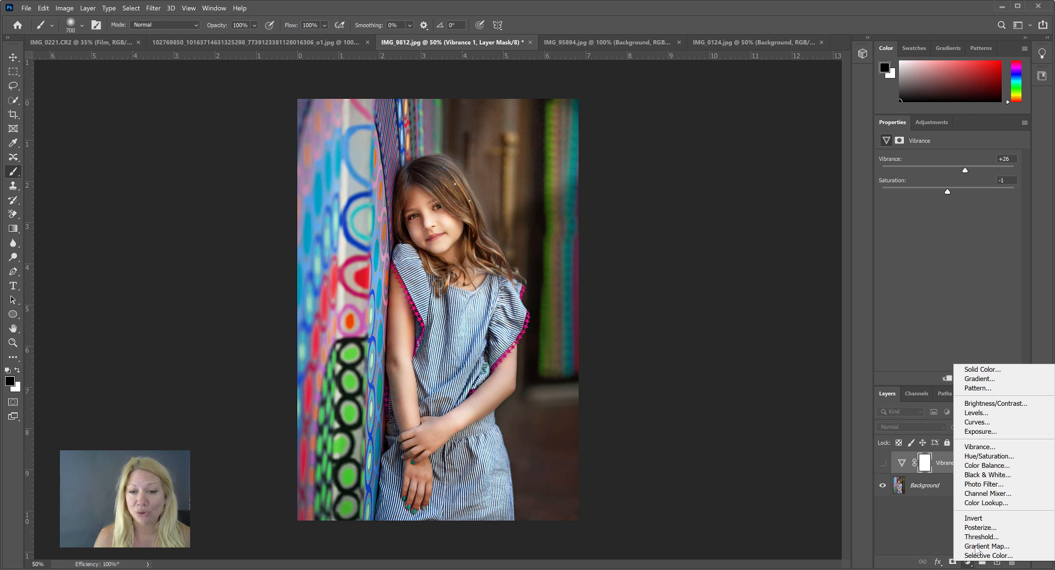
click(975, 412)
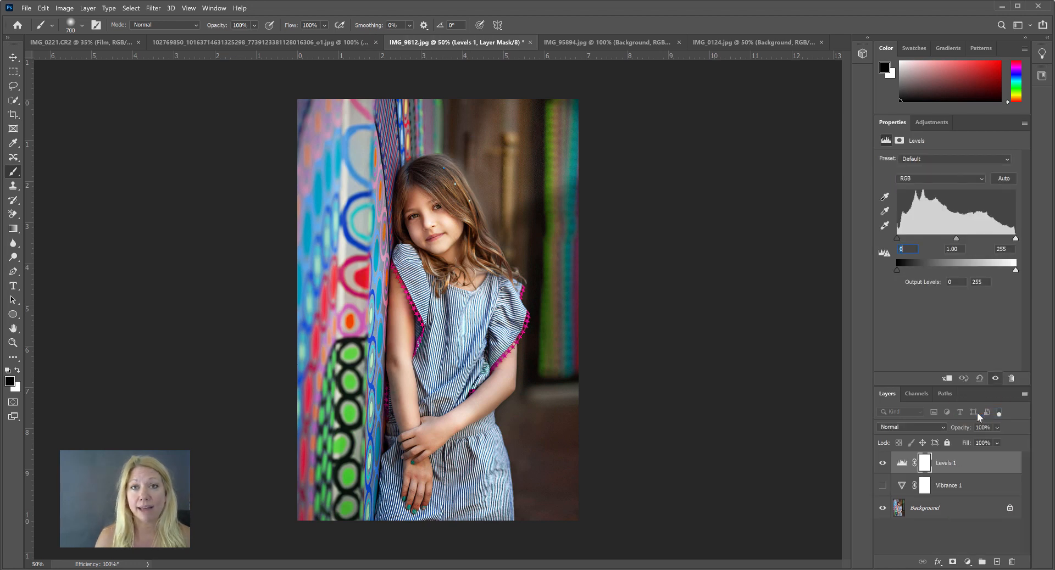
mouse_move(904, 165)
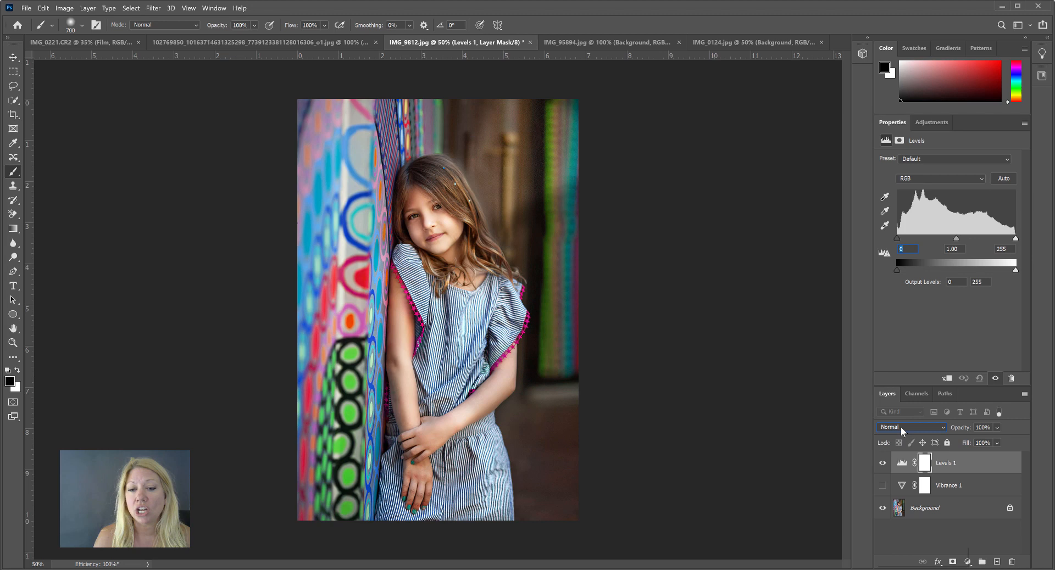
Set Levels 1 blend mode to Soft Light and toggle its visibility to compare.
click(912, 427)
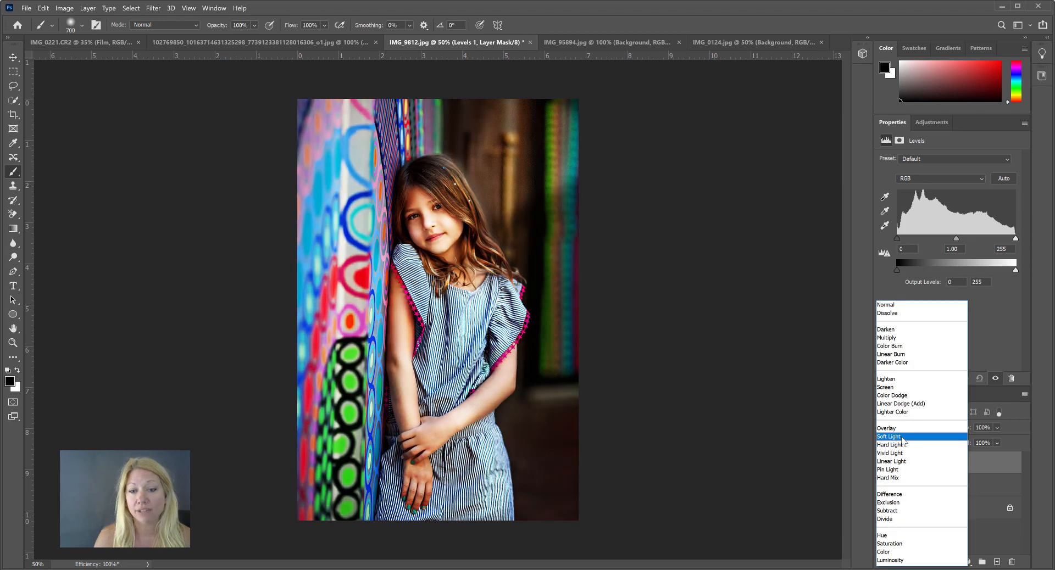
click(890, 436)
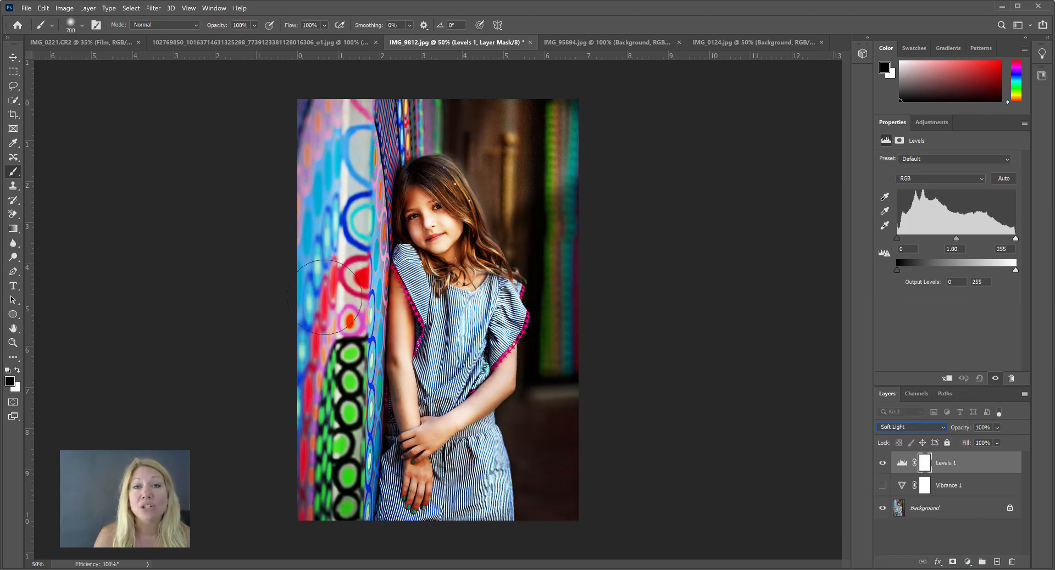
mouse_move(680, 322)
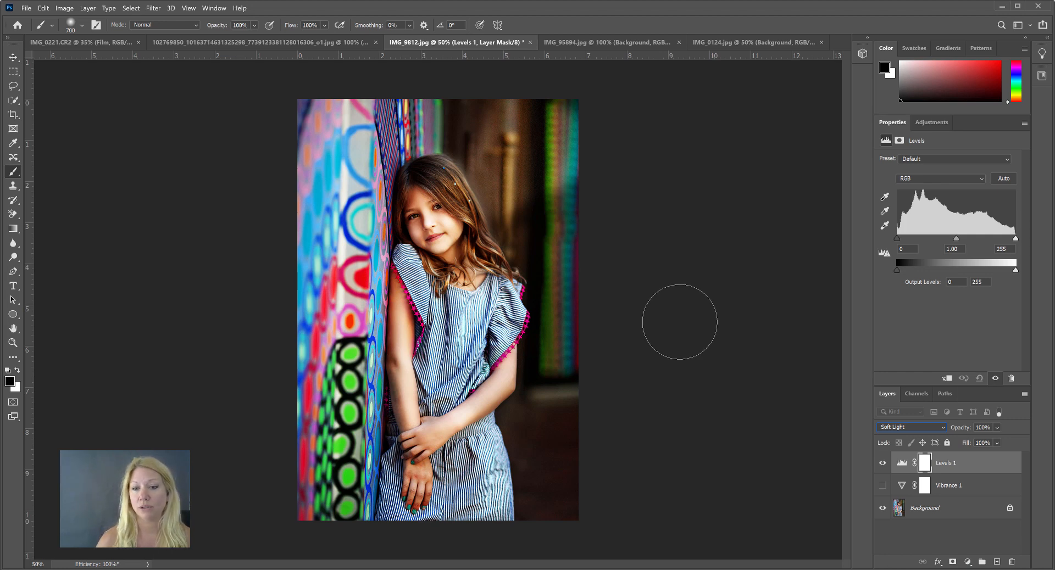
click(882, 463)
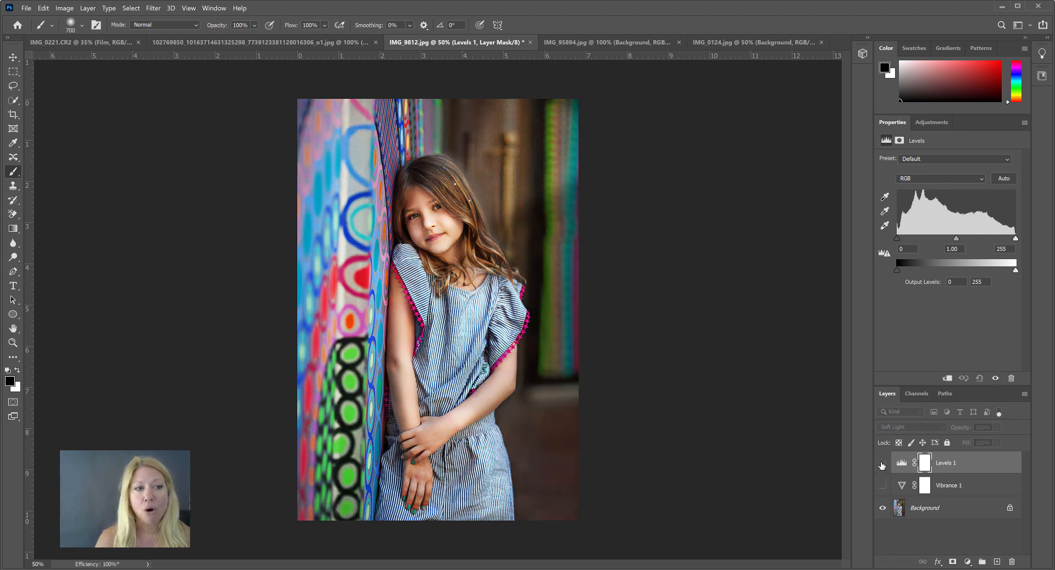
click(882, 466)
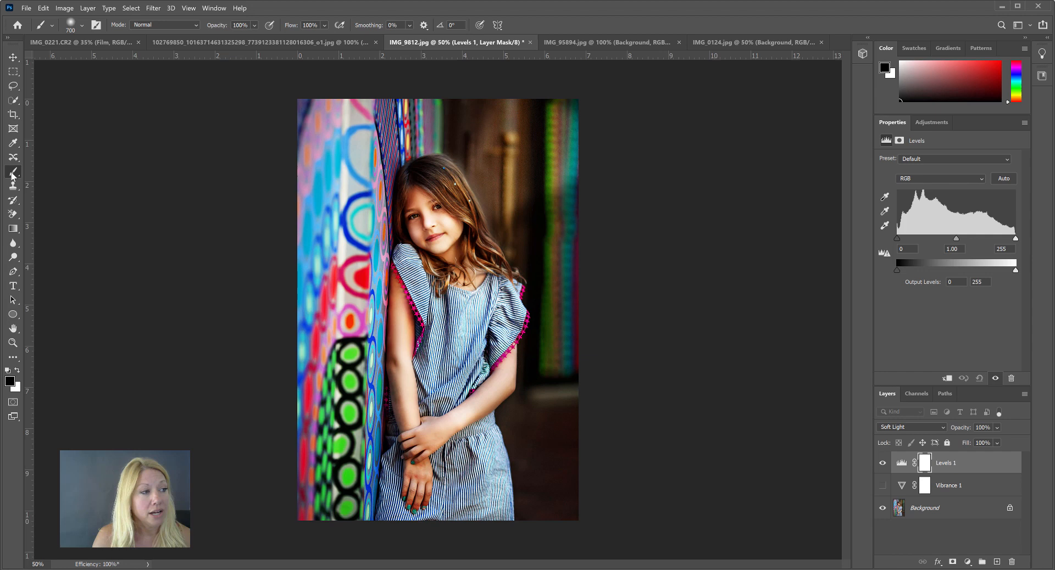
mouse_move(12, 384)
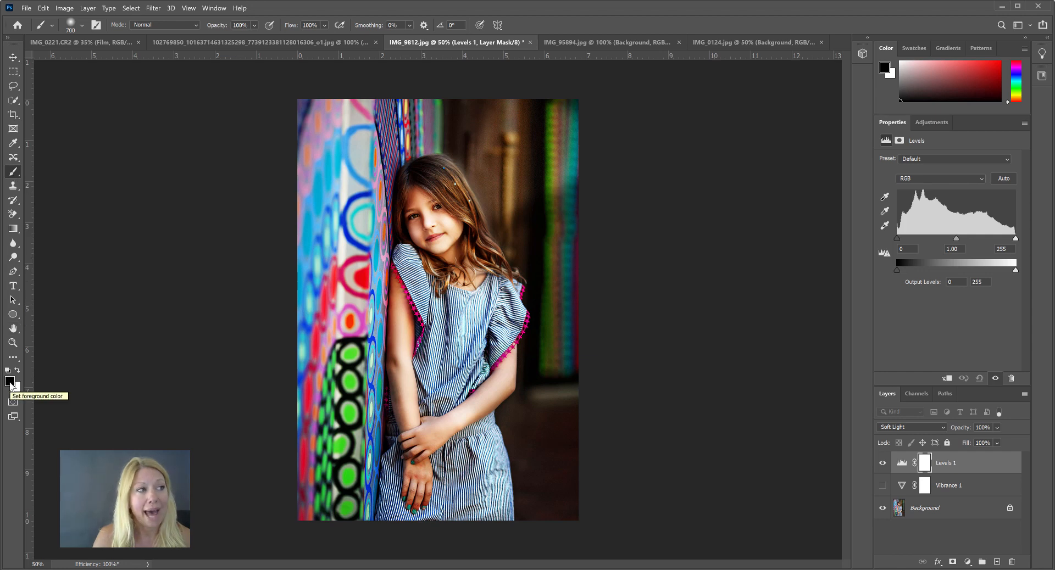
Set black as the foreground colour for painting the Levels mask.
click(82, 25)
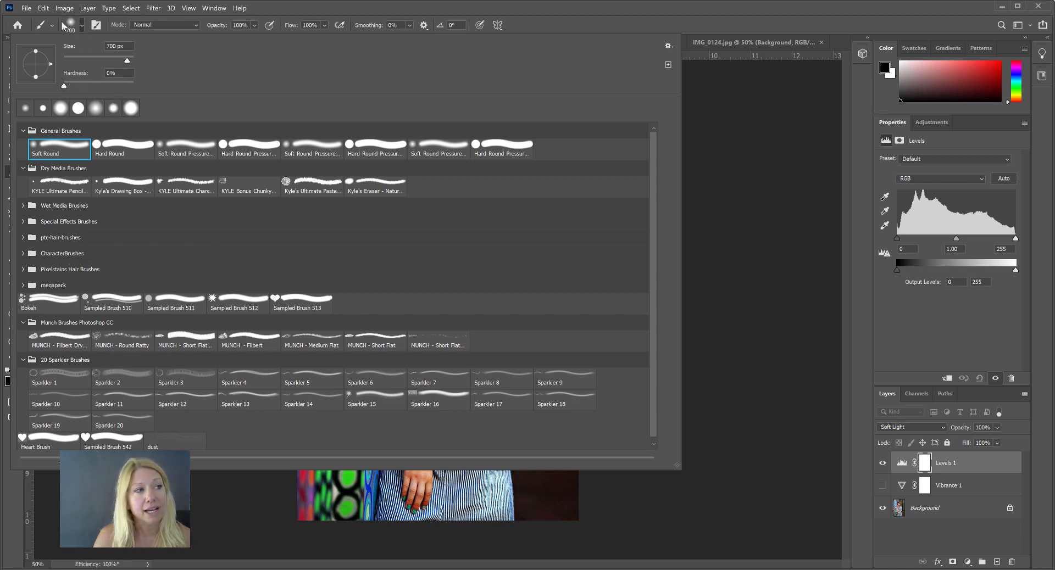
mouse_move(120, 70)
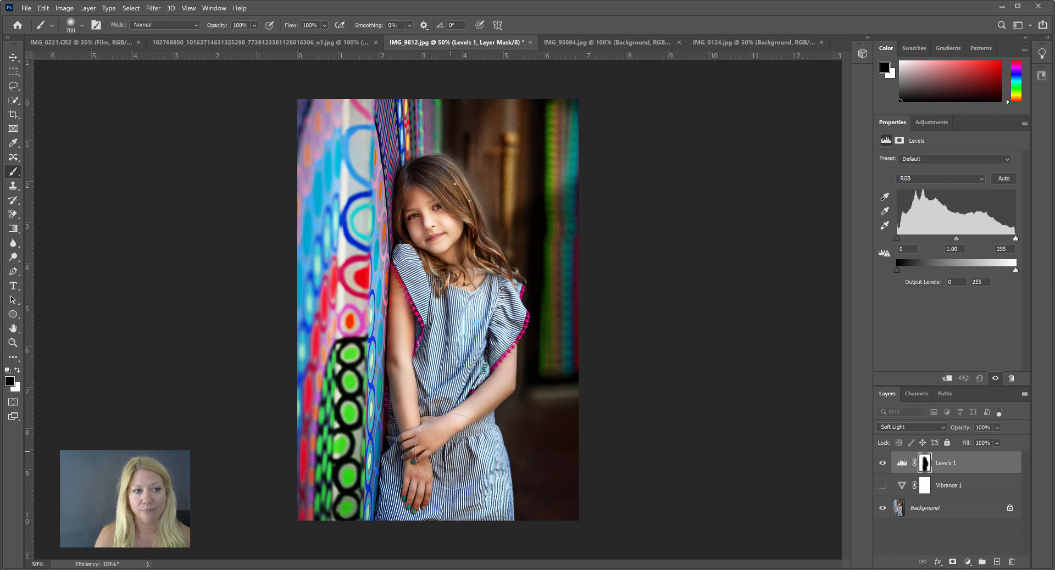
mouse_move(819, 463)
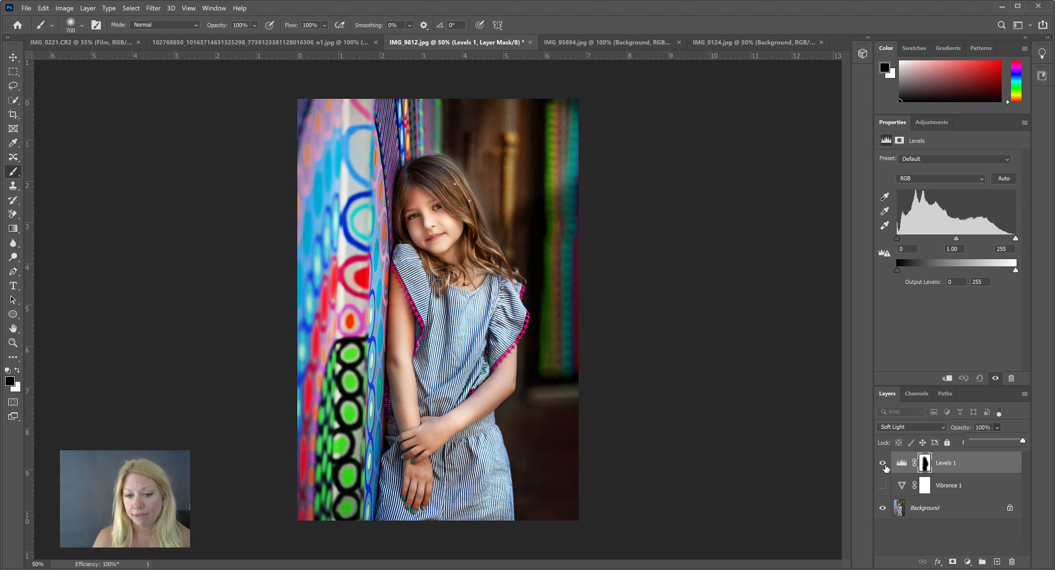
Hide the Levels 1 layer and open the new adjustment layer menu.
click(882, 463)
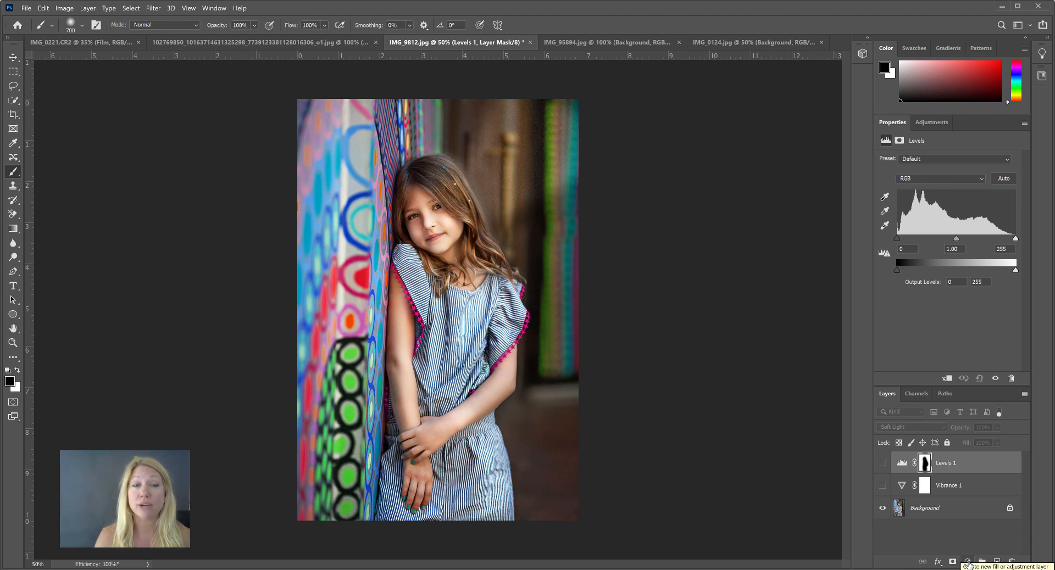
click(966, 561)
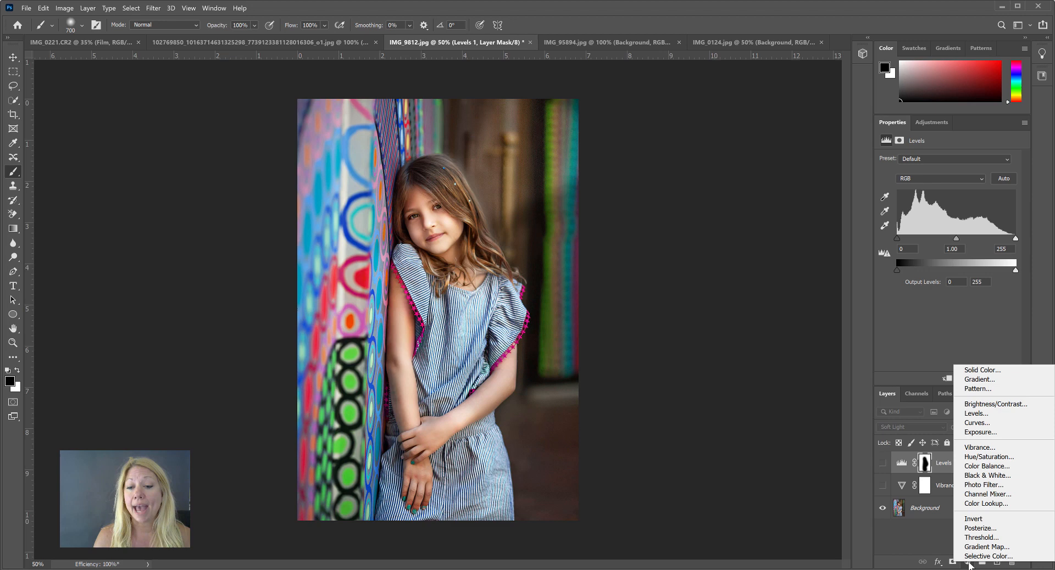
mouse_move(989, 556)
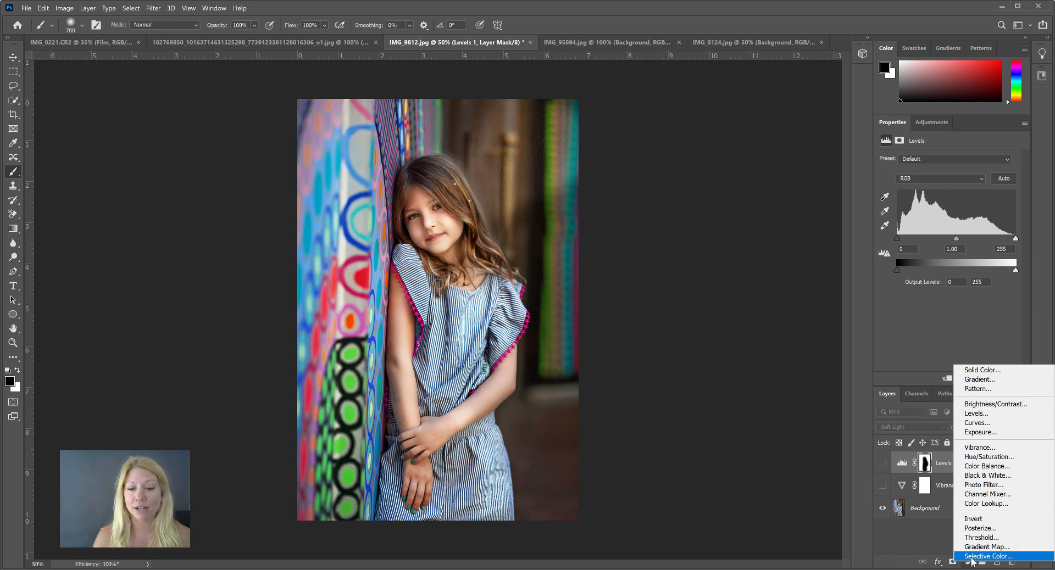
Choose Selective Color from the adjustment layer menu.
click(987, 557)
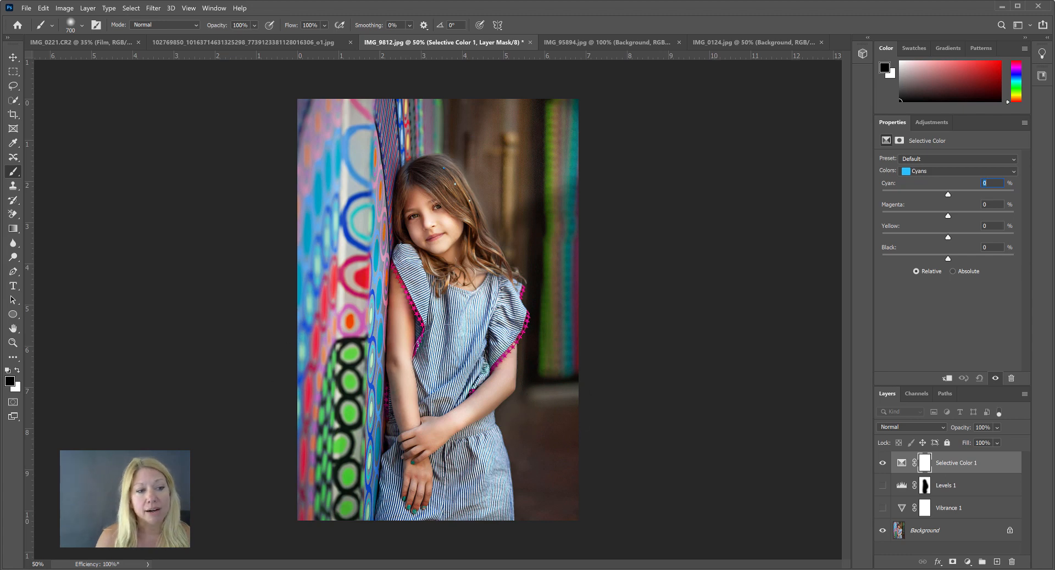
mouse_move(290, 371)
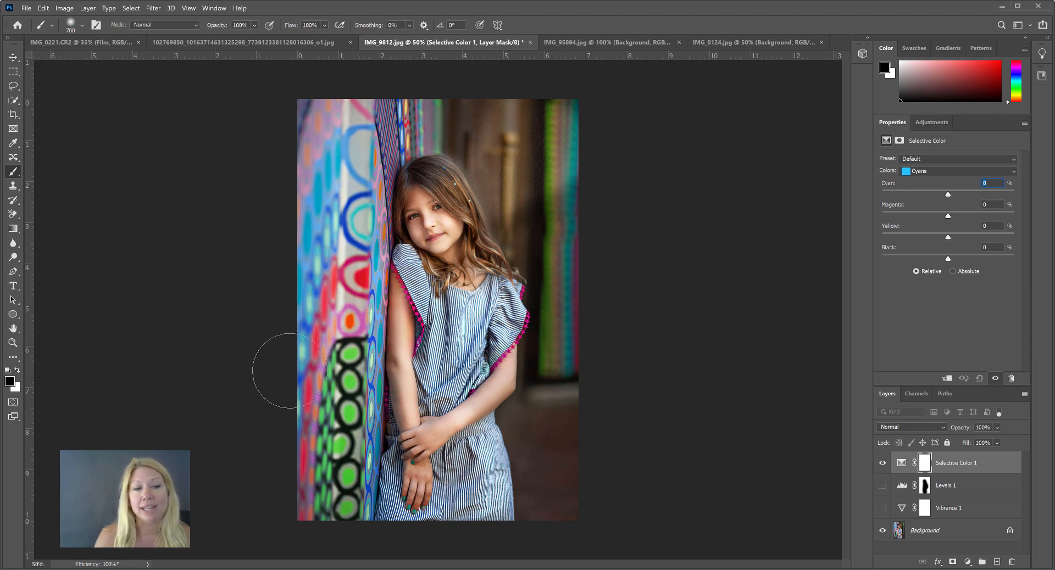
mouse_move(401, 296)
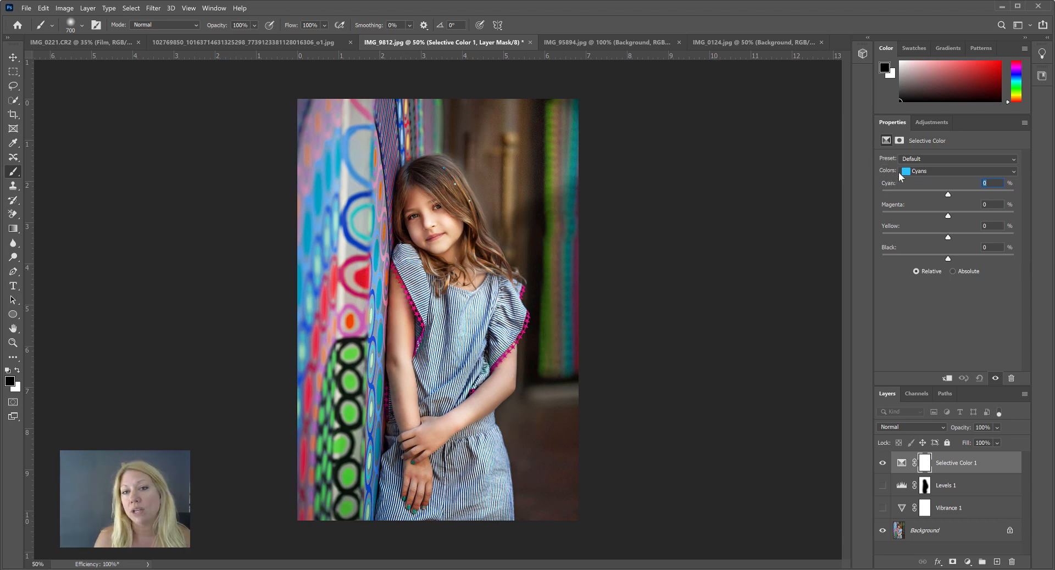
mouse_move(1014, 175)
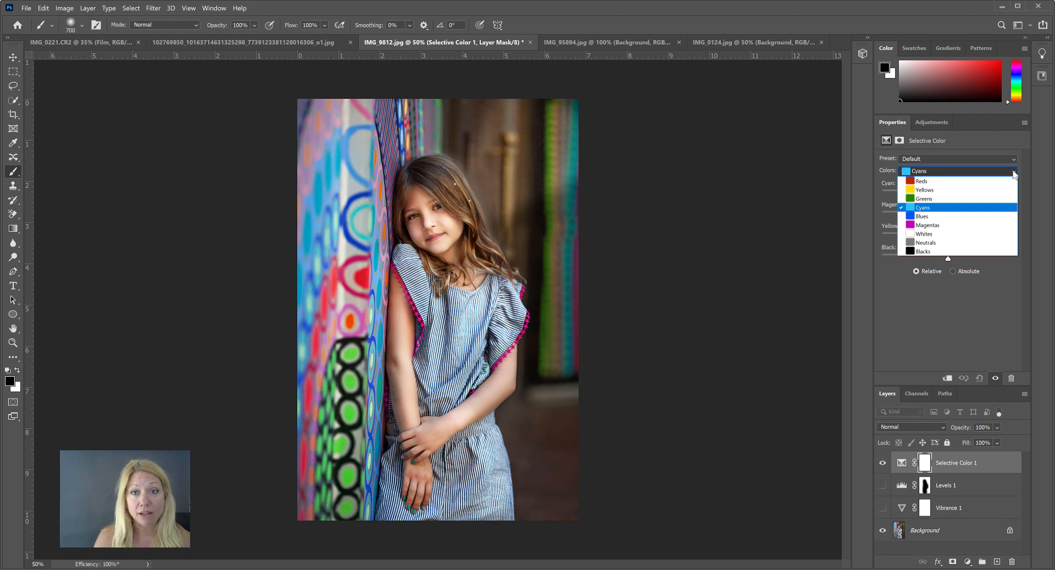
mouse_move(999, 225)
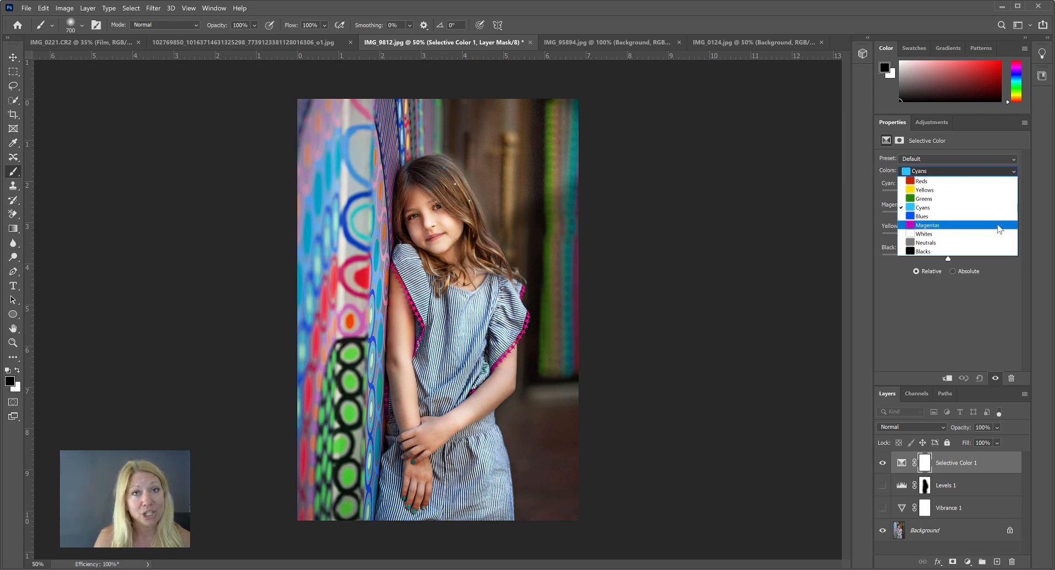
Switch the Selective Color range to Magentas.
click(927, 225)
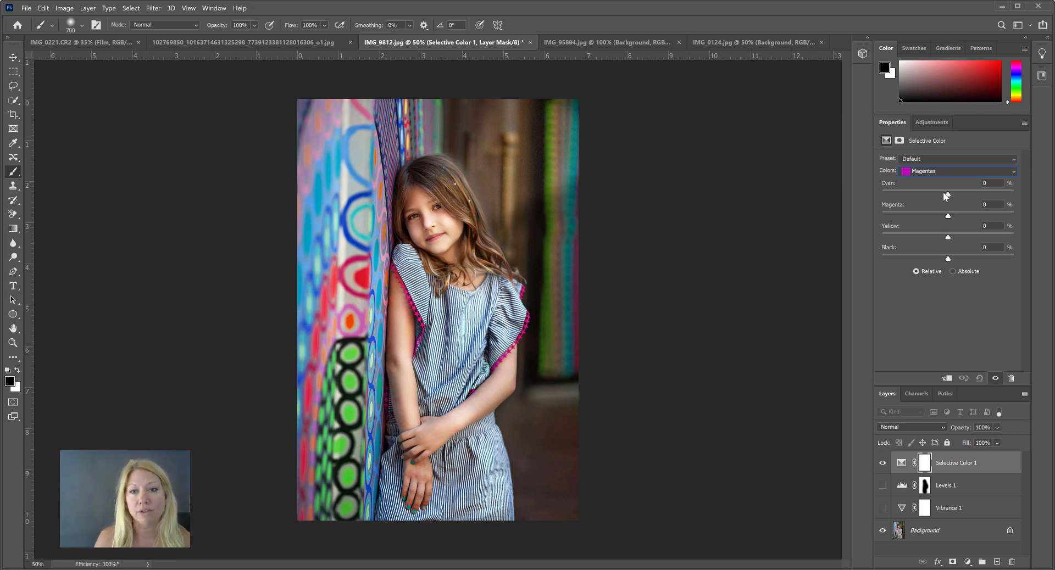
mouse_move(893, 222)
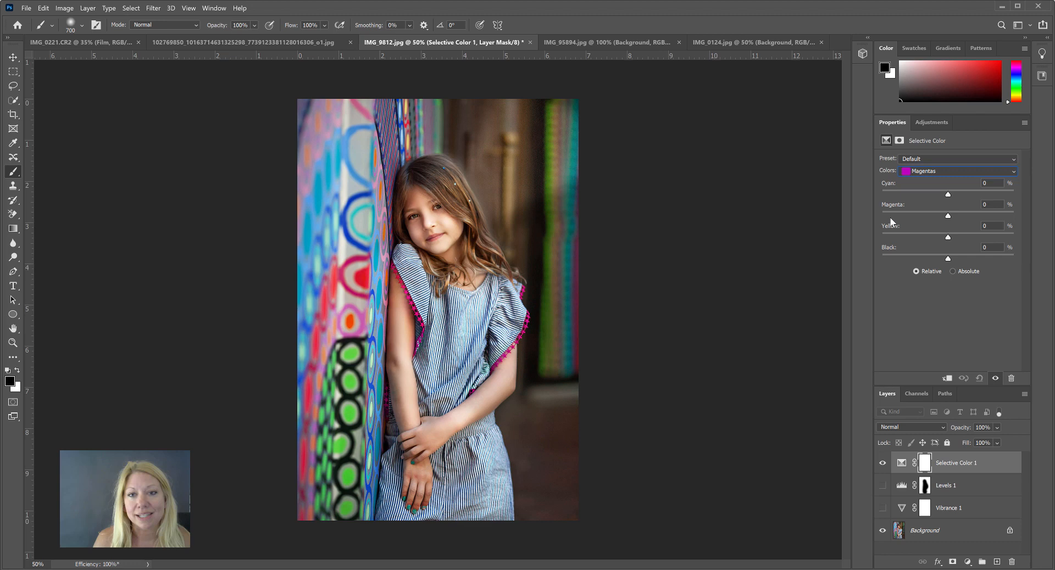
mouse_move(936, 219)
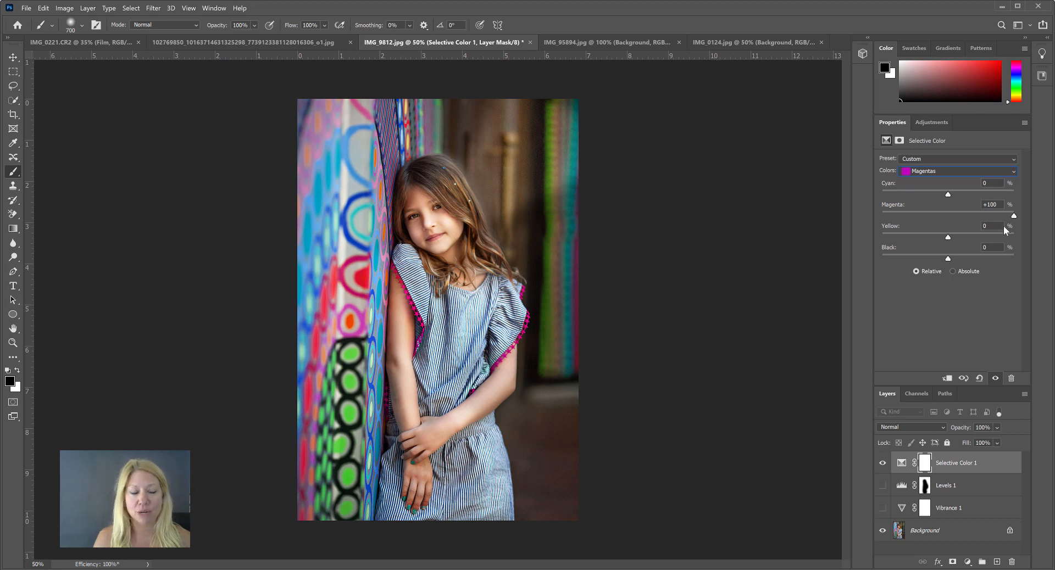
mouse_move(597, 287)
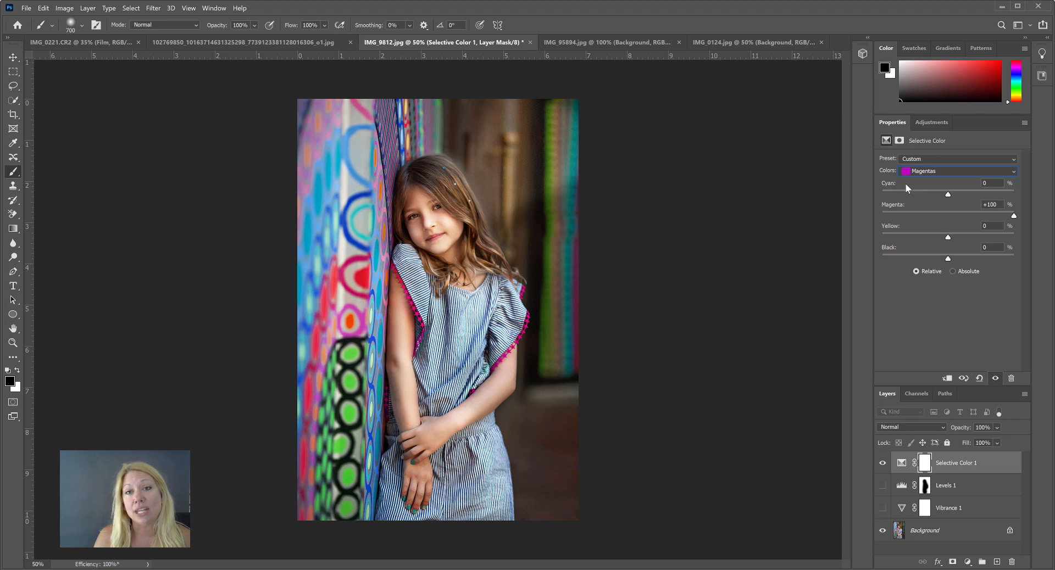
mouse_move(890, 181)
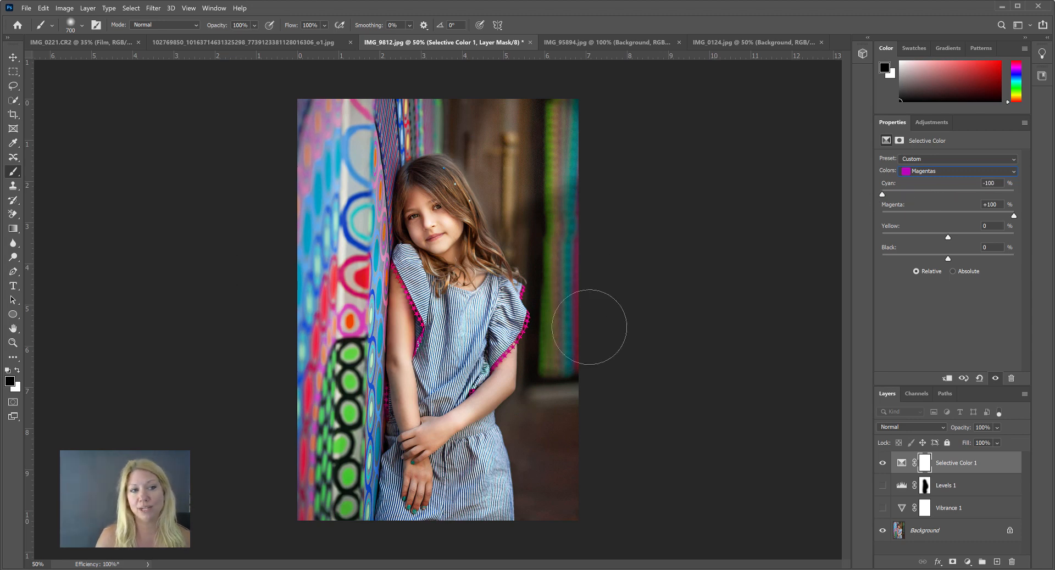
mouse_move(702, 281)
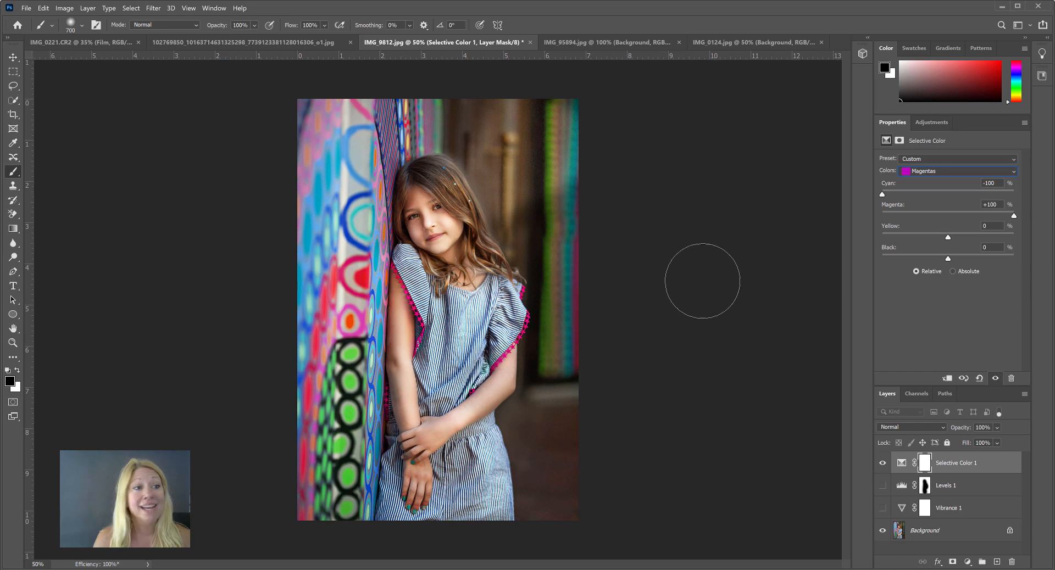
mouse_move(530, 210)
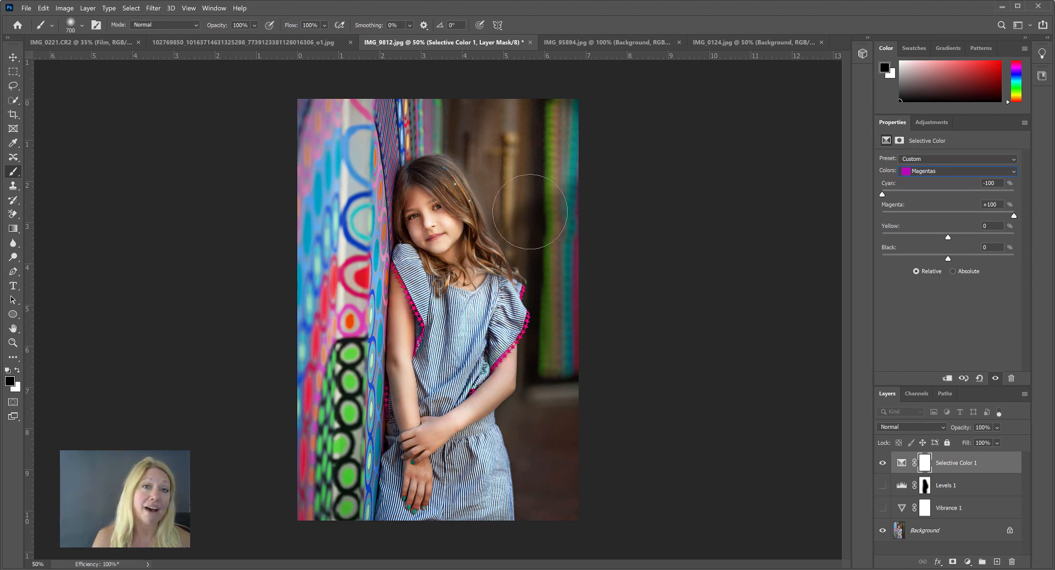
mouse_move(752, 428)
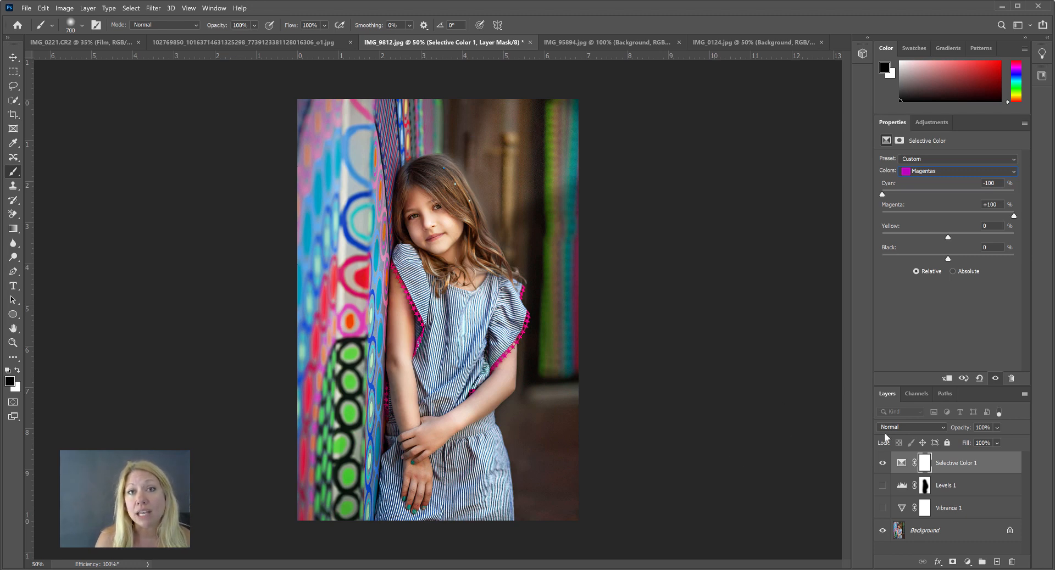
mouse_move(953, 465)
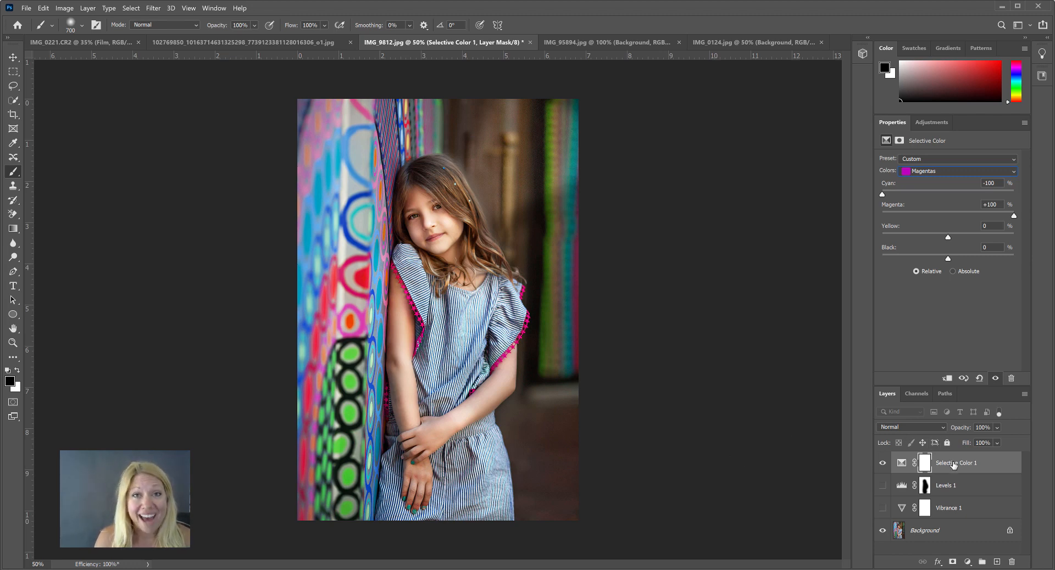
mouse_move(956, 463)
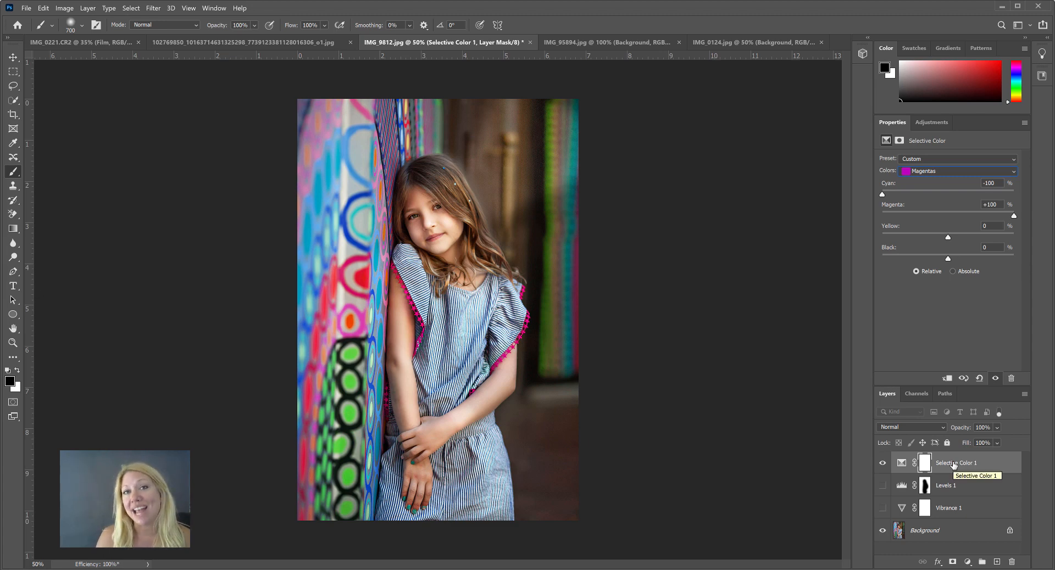
mouse_move(815, 428)
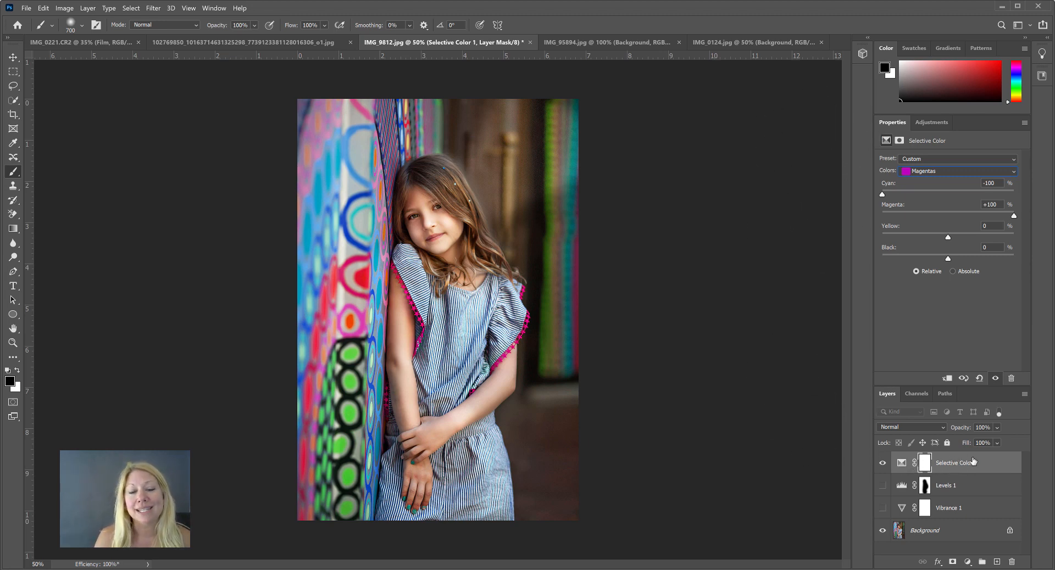
mouse_move(956, 463)
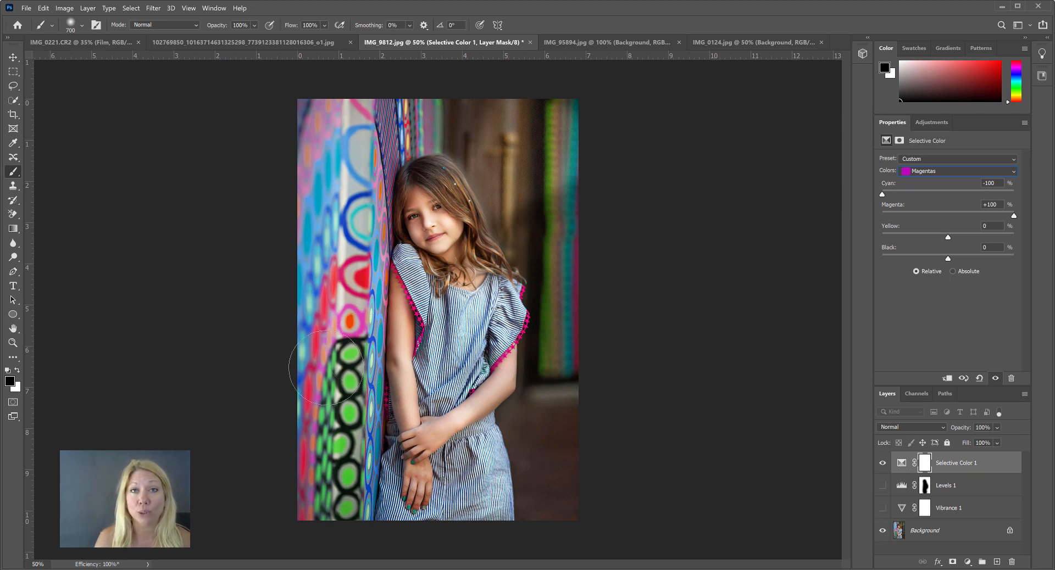
mouse_move(554, 285)
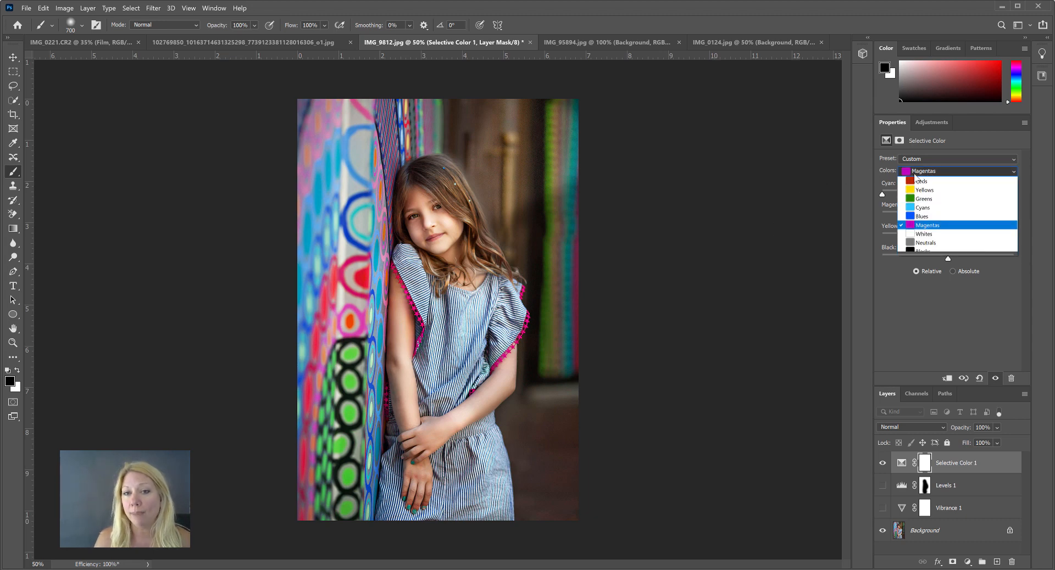
Switch the Selective Color range back to Cyans.
click(922, 207)
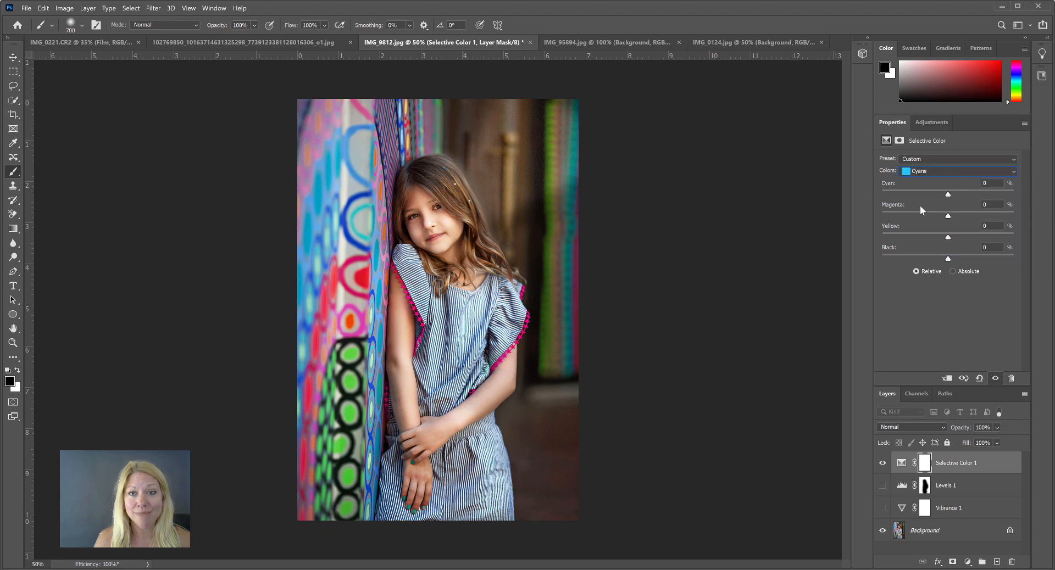
mouse_move(888, 199)
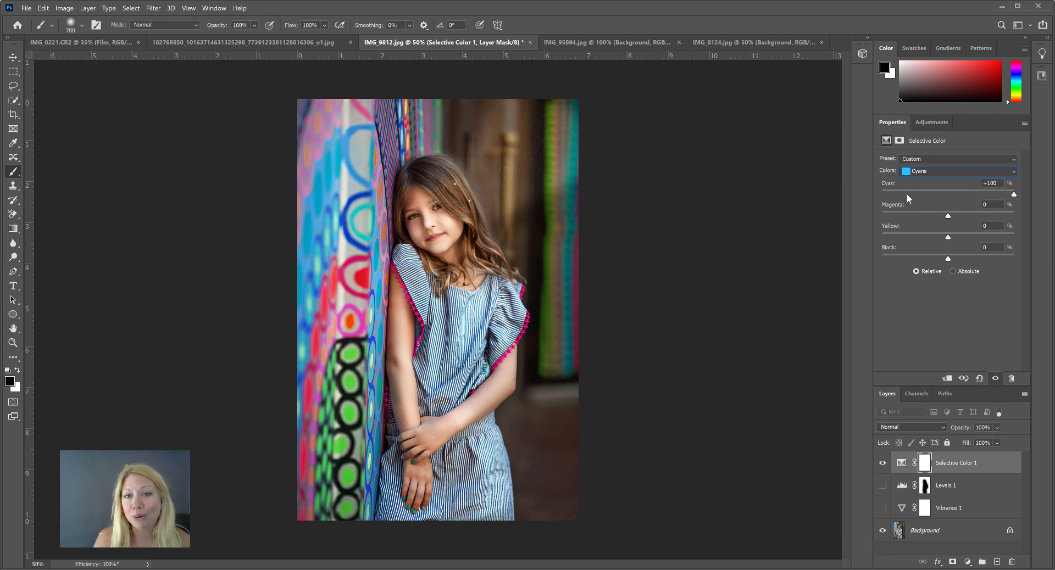
mouse_move(915, 267)
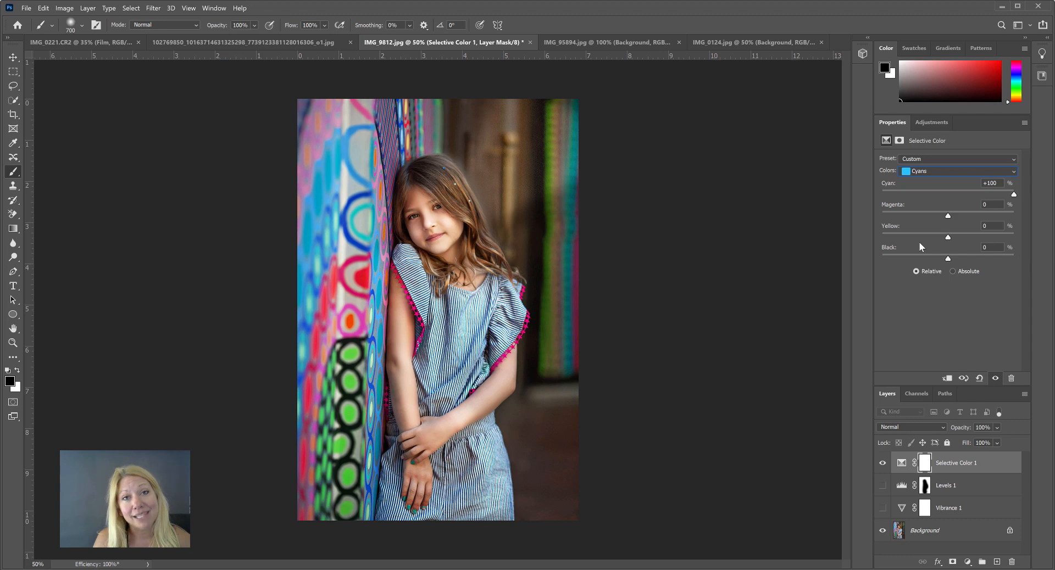
mouse_move(897, 236)
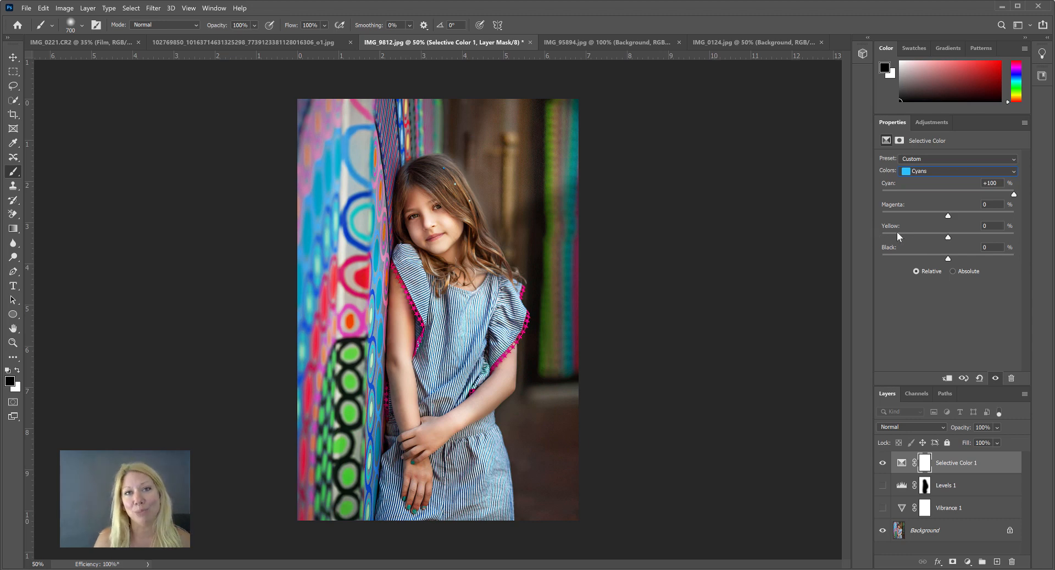
mouse_move(949, 241)
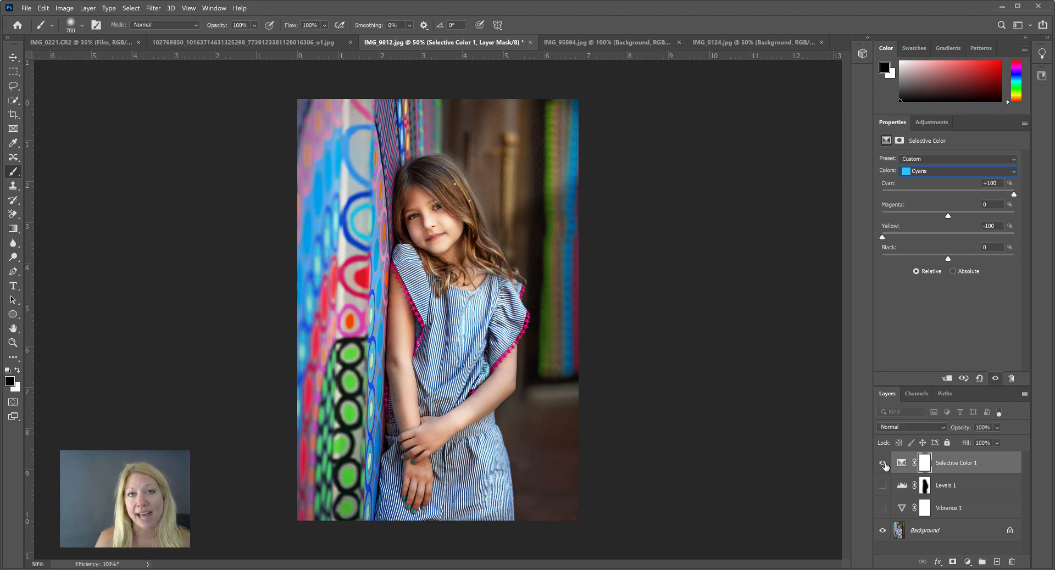
mouse_move(808, 307)
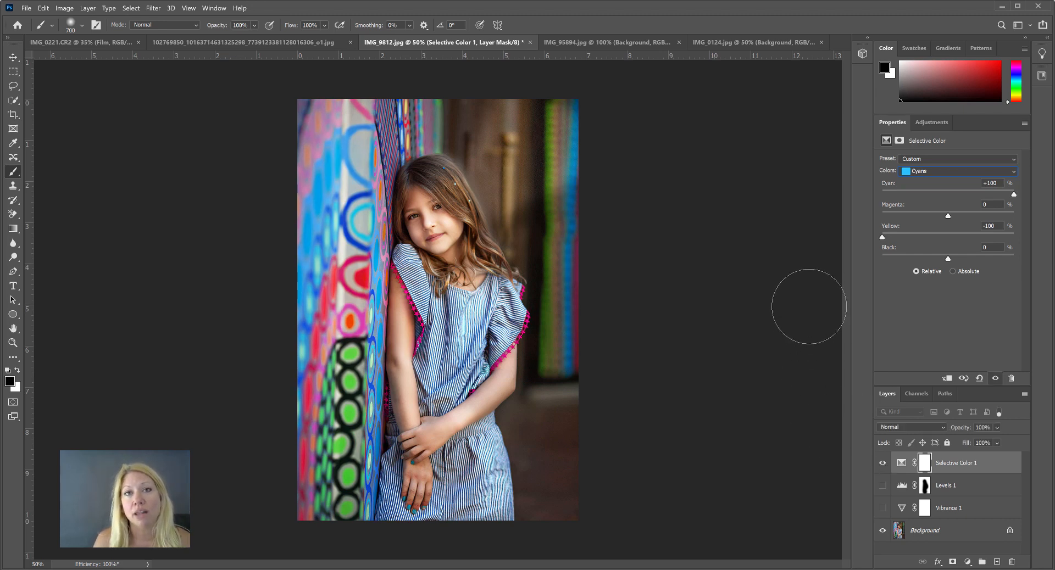